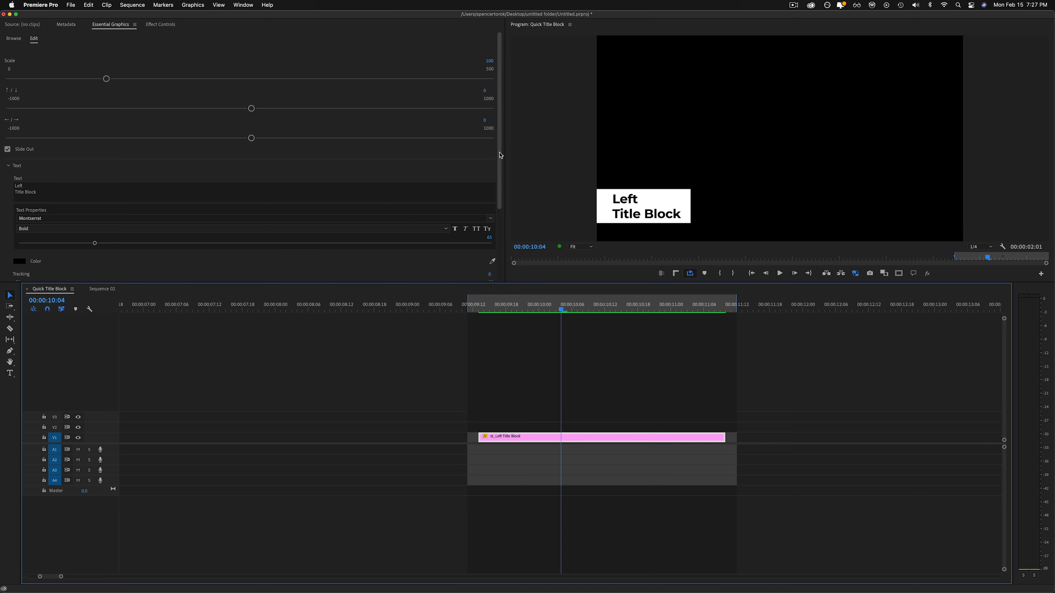
{"action": "mouse_move", "coordinate": [378, 158]}
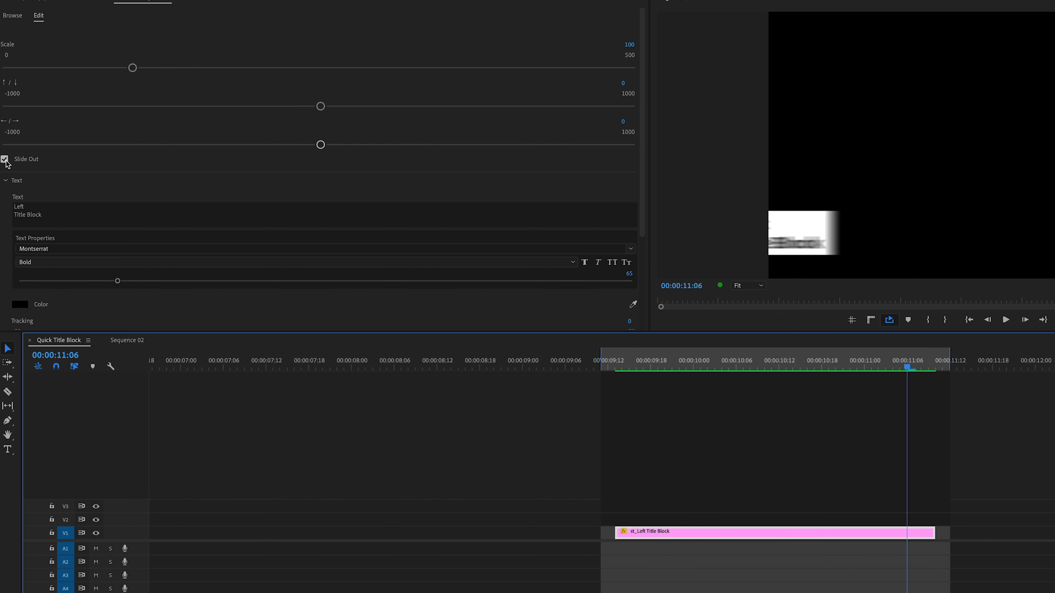
Uncheck Slide Out so the Left Title Block no longer animates off screen
{"action": "left_click", "coordinate": [4, 160]}
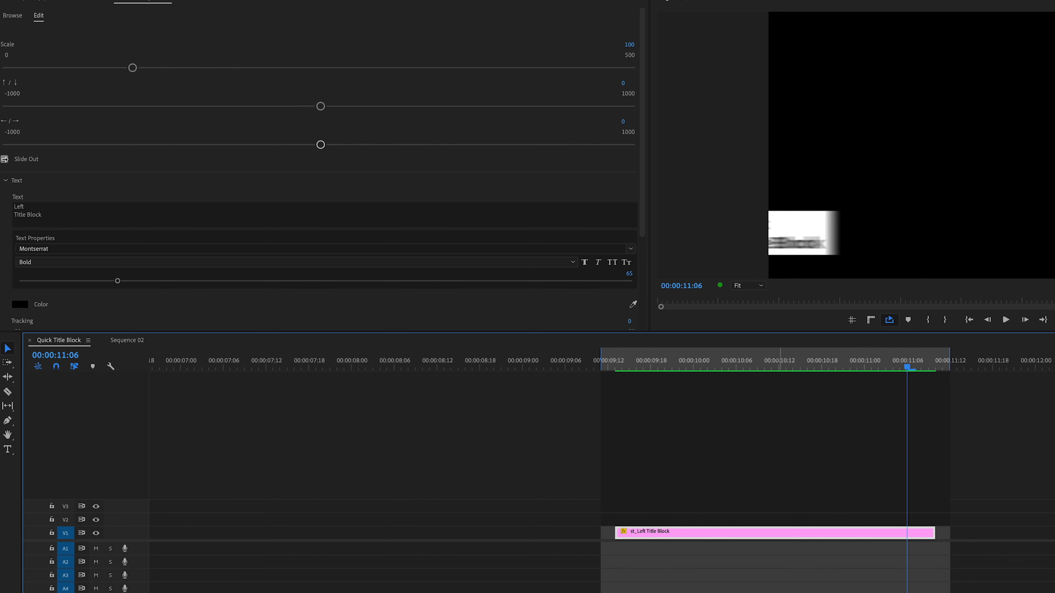
{"action": "left_click", "coordinate": [5, 160]}
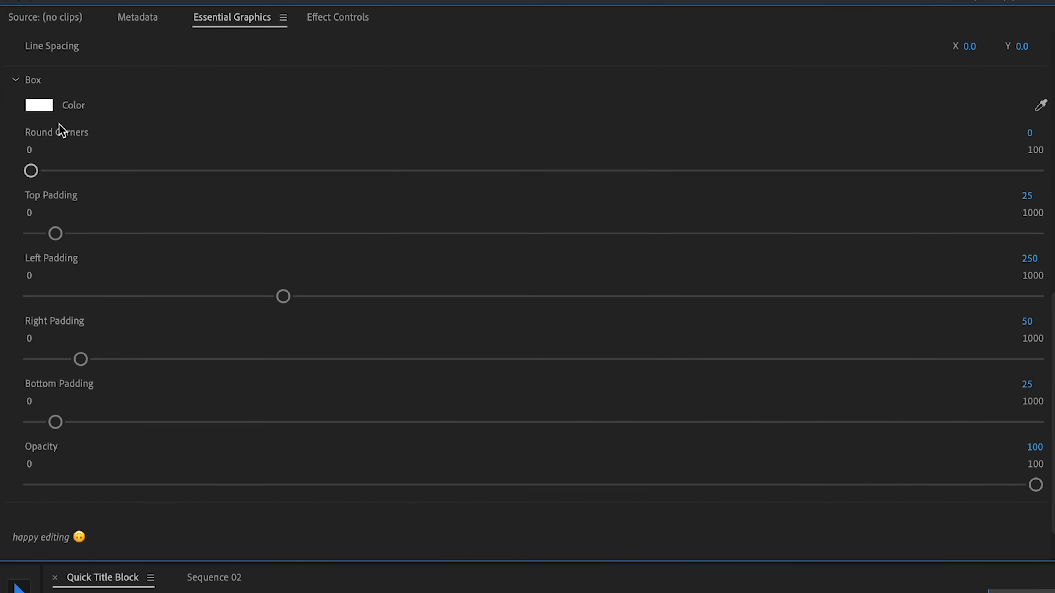
{"action": "mouse_move", "coordinate": [77, 491]}
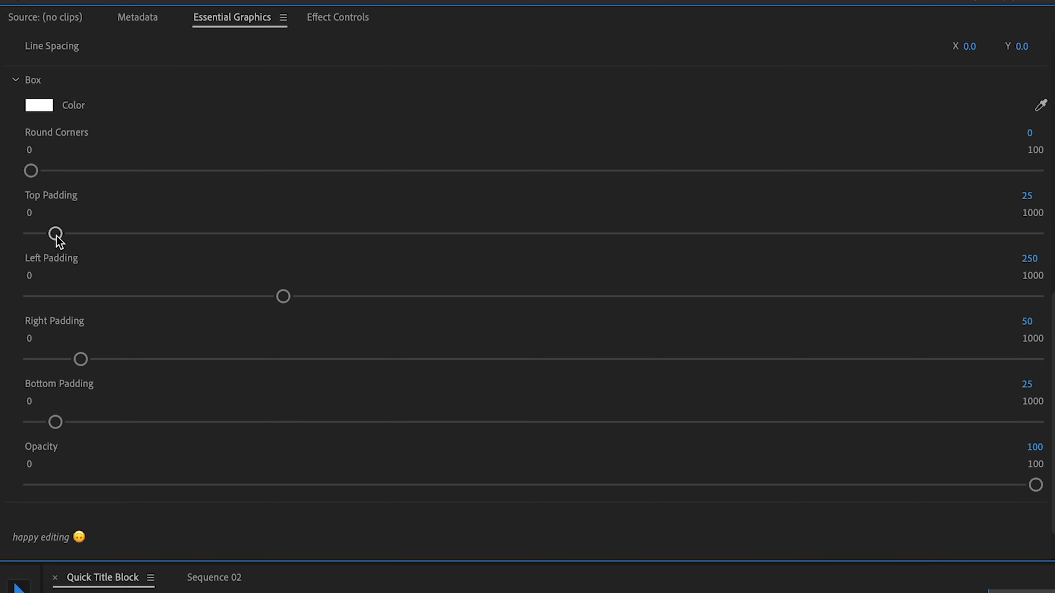
{"action": "mouse_move", "coordinate": [43, 341]}
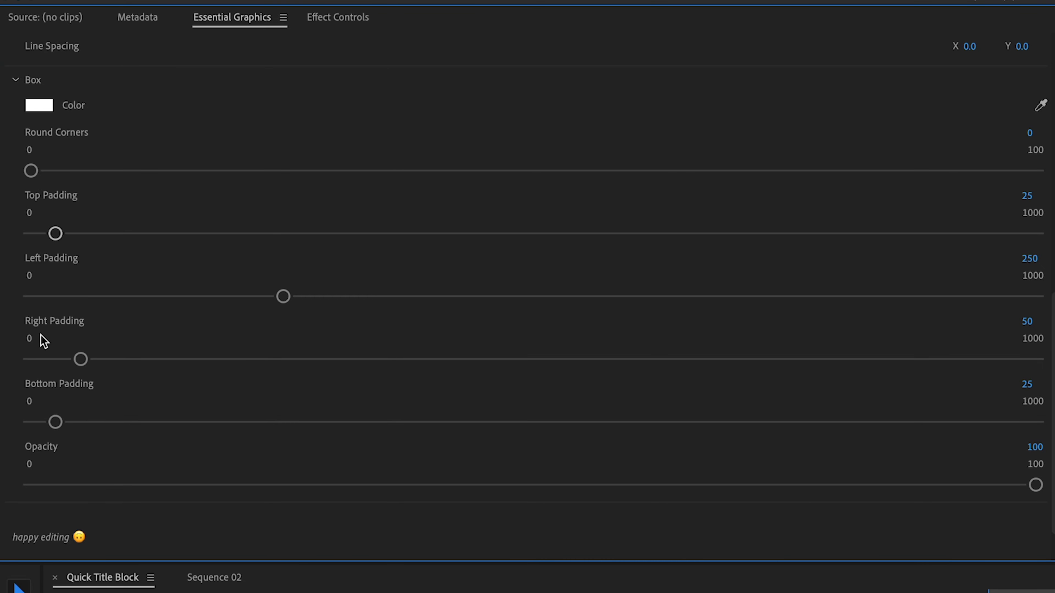
{"action": "mouse_move", "coordinate": [1034, 434]}
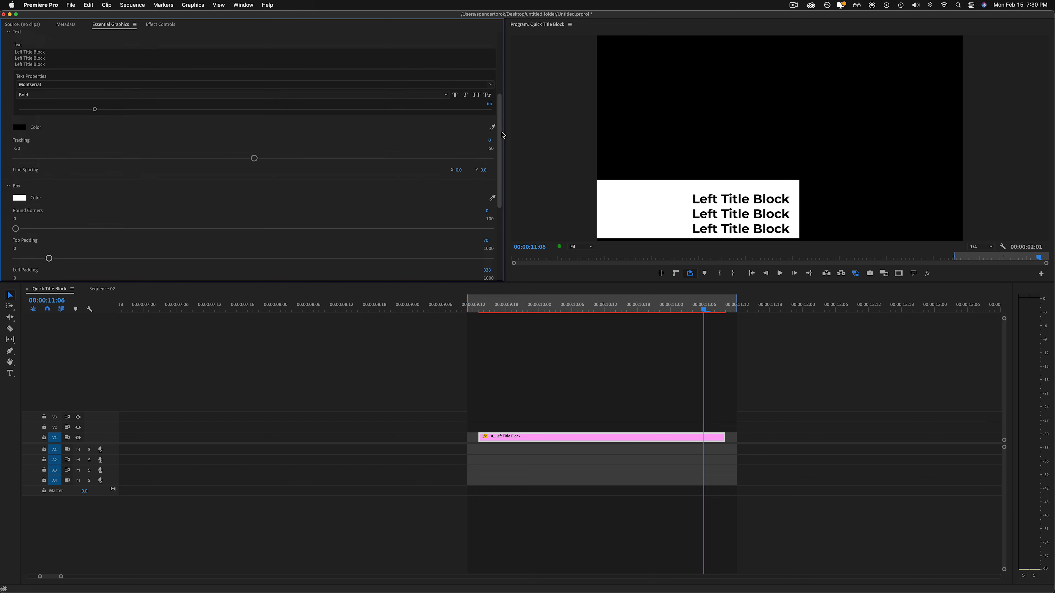
Deselect the padded three-line title clip, clearing its settings from the panel
{"action": "scroll", "scroll_direction": "up", "scroll_amount": 3}
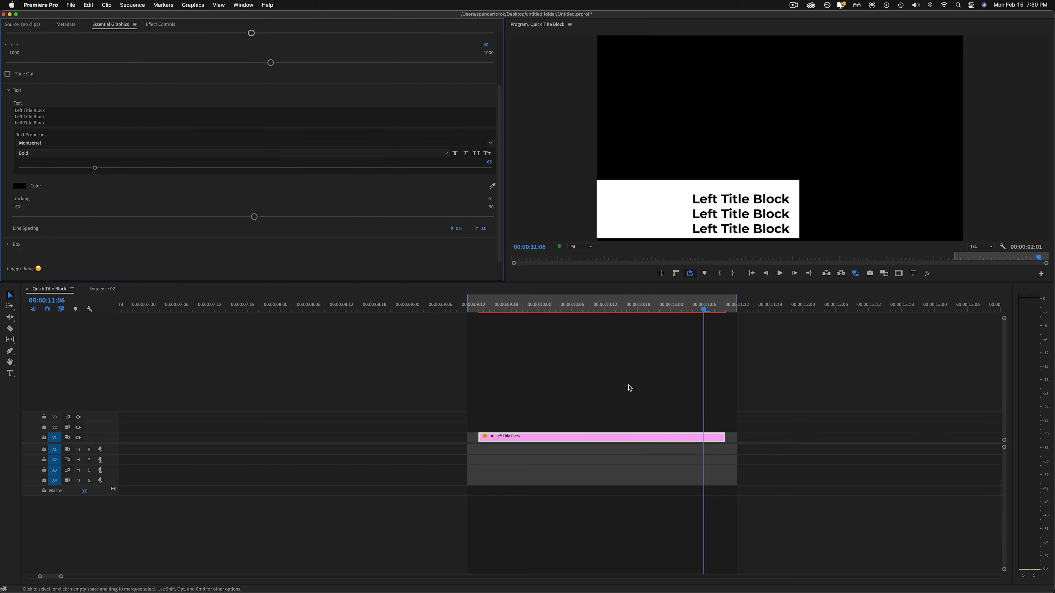
{"action": "mouse_move", "coordinate": [420, 140]}
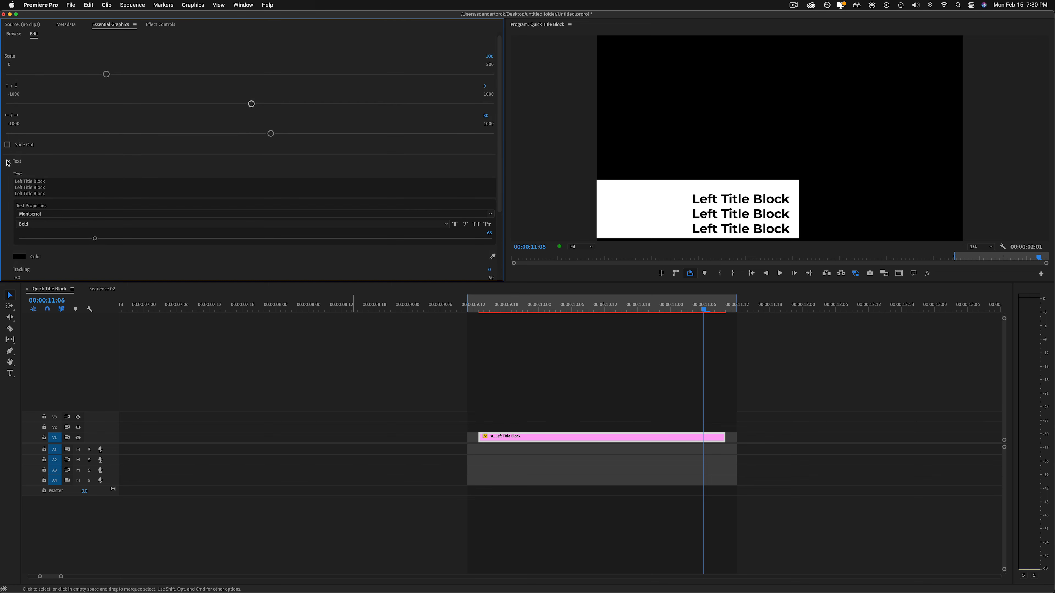
{"action": "left_click", "coordinate": [575, 369]}
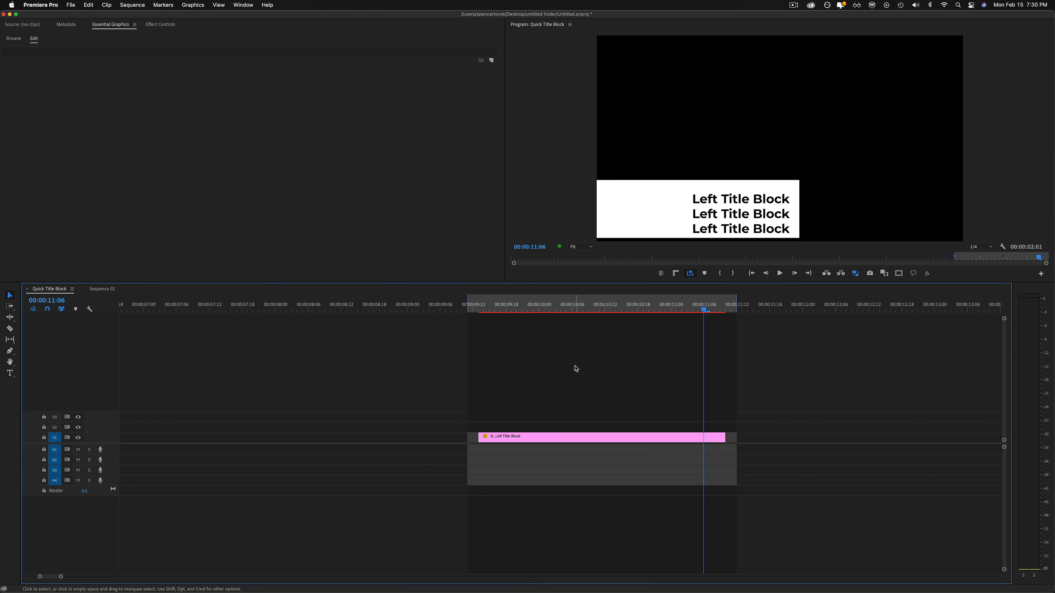